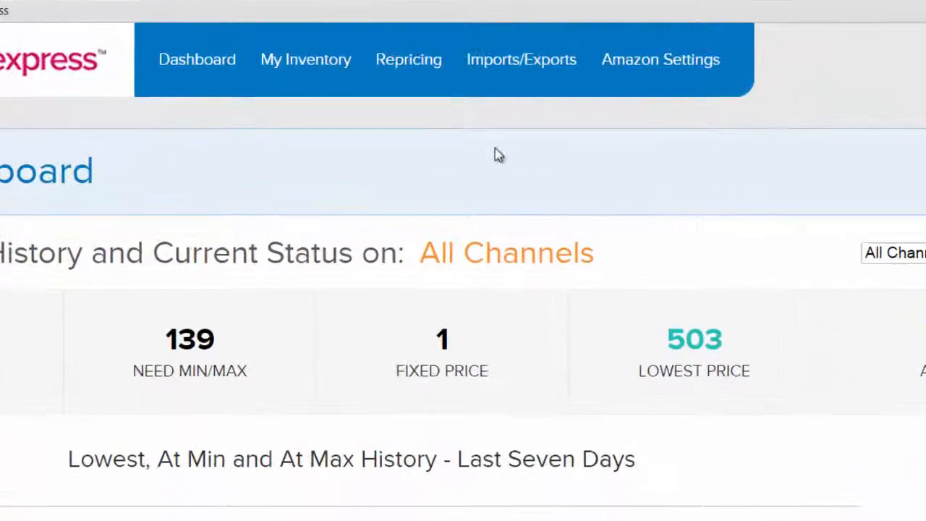
Go to the Repricing Rules page via the Repricing menu
click(408, 59)
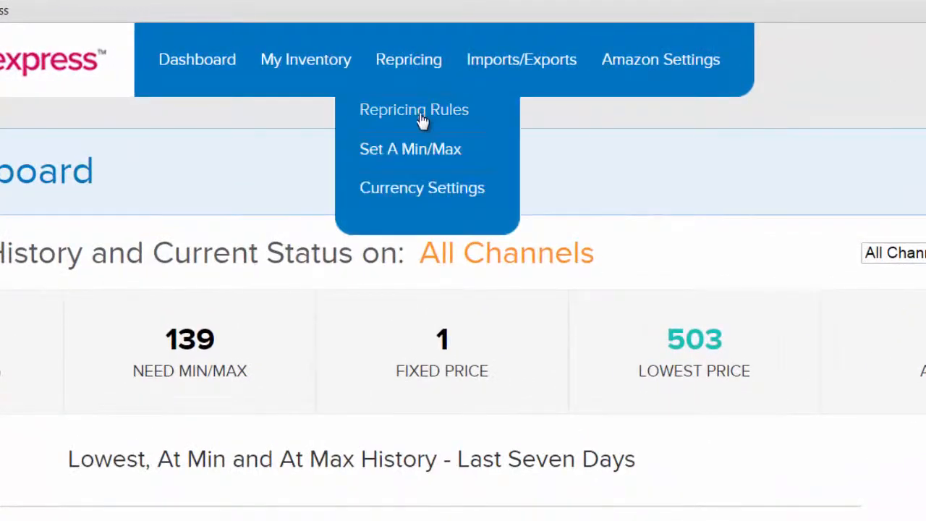
click(414, 110)
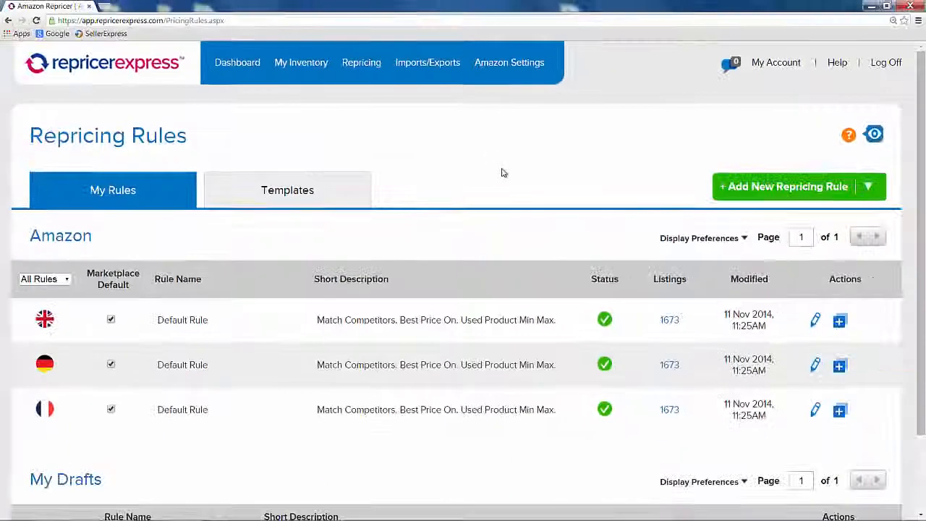
mouse_move(455, 183)
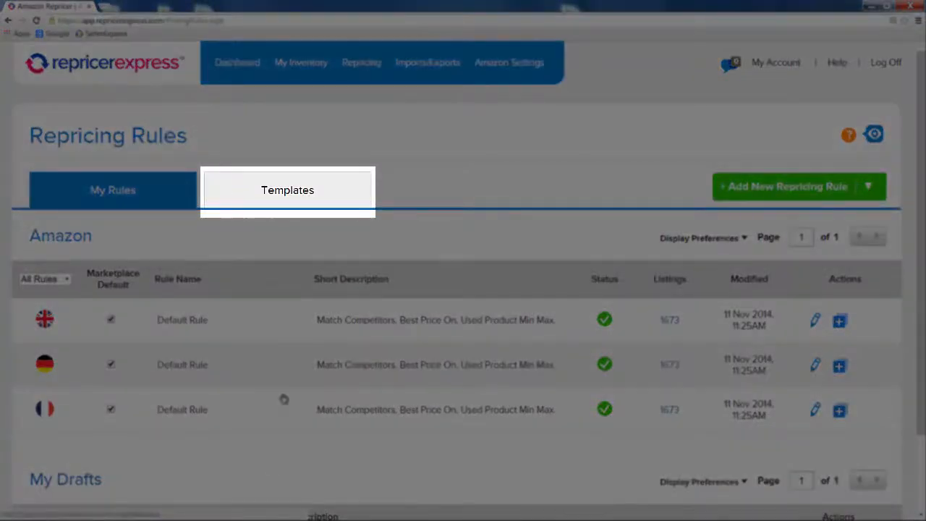
Show the ready-made Amazon rule templates on the Templates tab
click(287, 190)
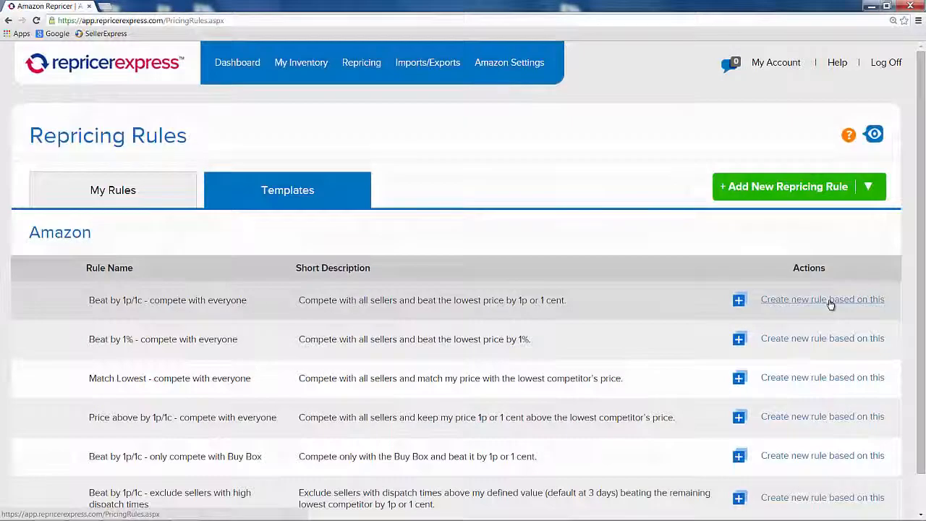
Start a rule from the Beat by 1p/1c template for Amazon.co.uk, named 'New Rule'
click(822, 299)
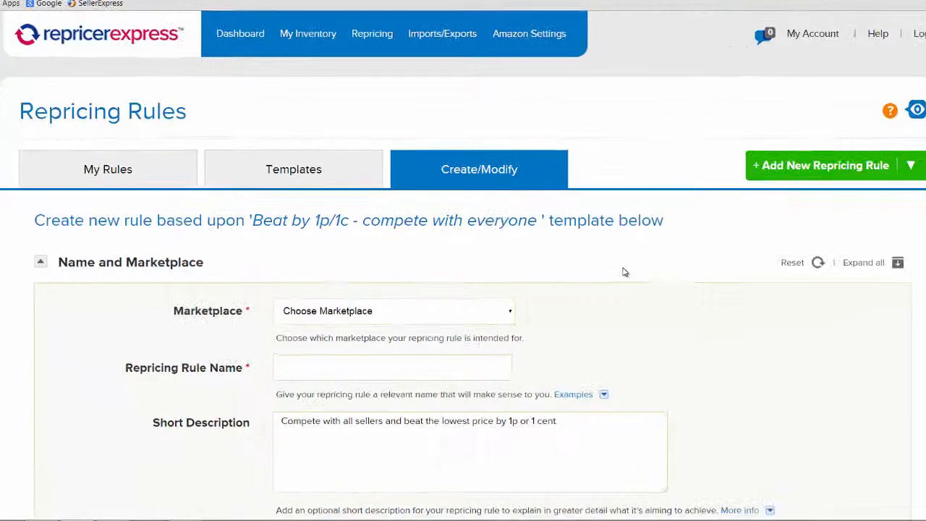
scroll(down, 3)
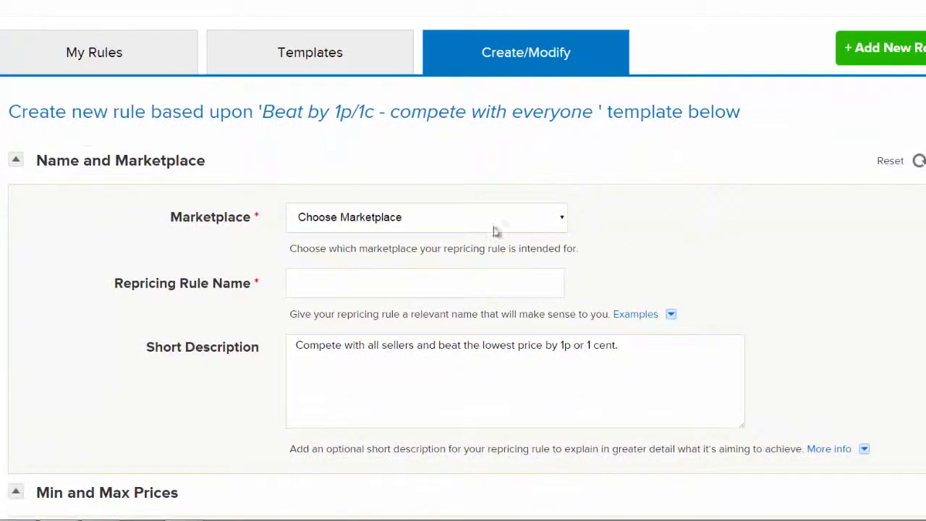
click(425, 217)
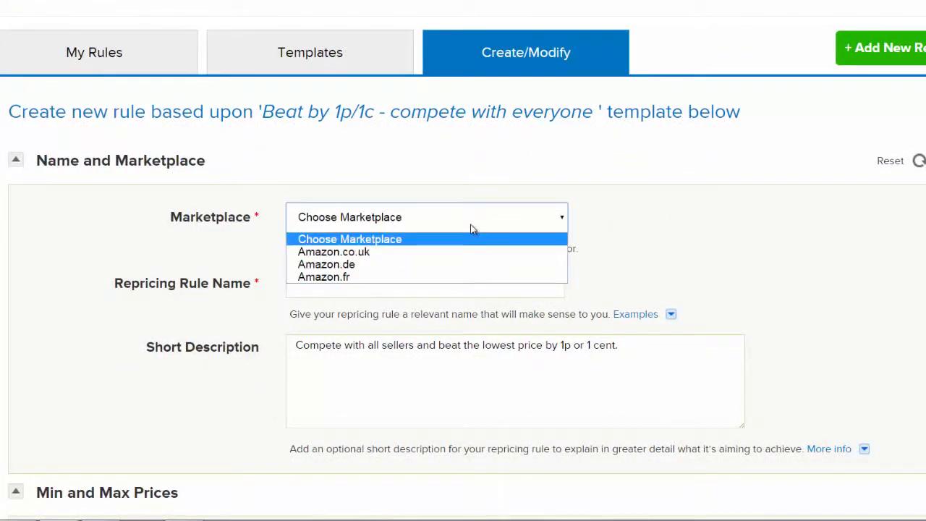
click(333, 252)
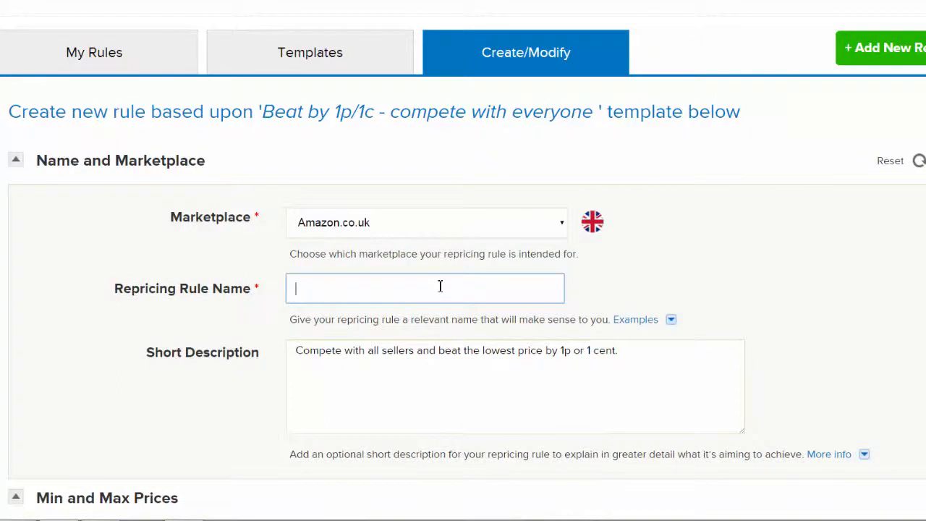
text(New)
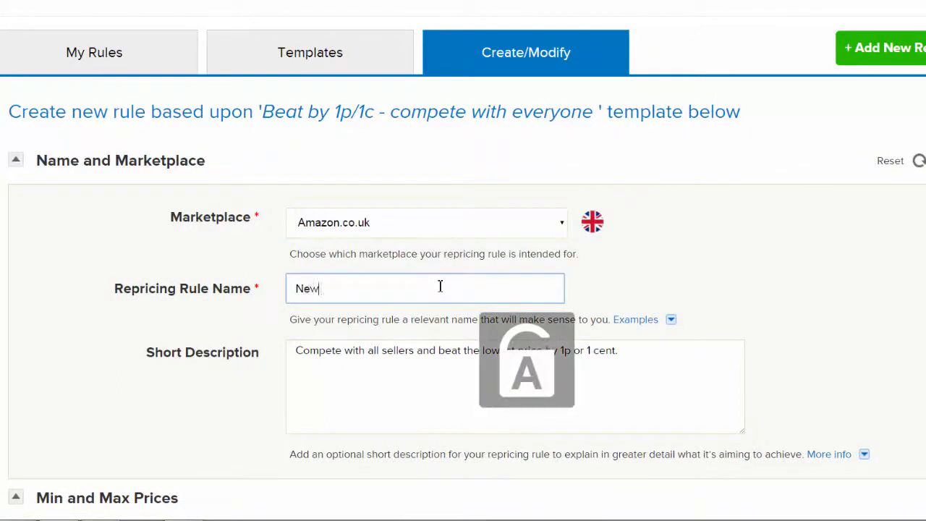
text(Rule)
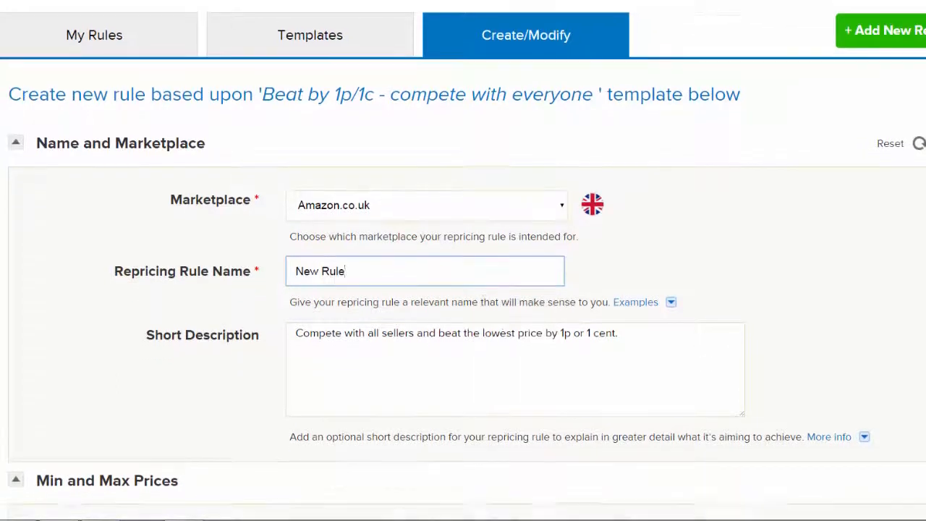
Save New Rule with the template's Beat By £0.01 competition settings unchanged
scroll(down, 3)
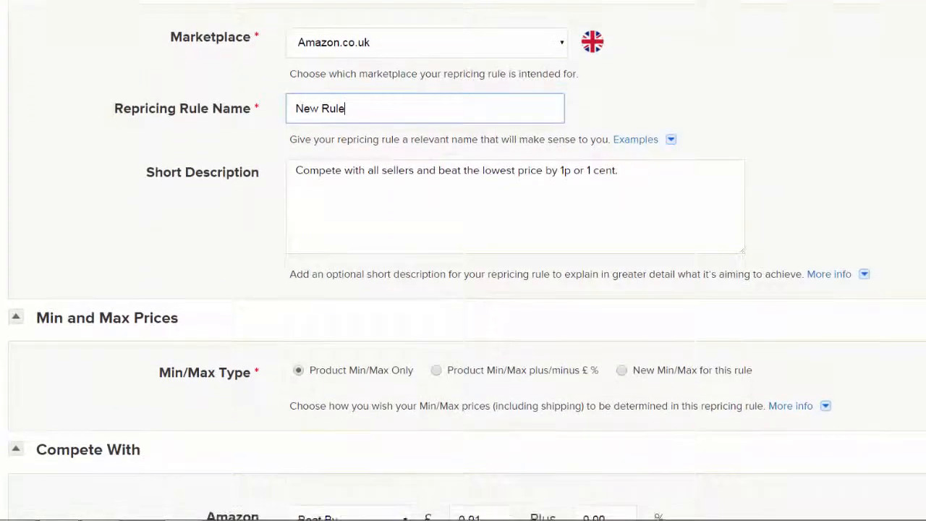
scroll(down, 3)
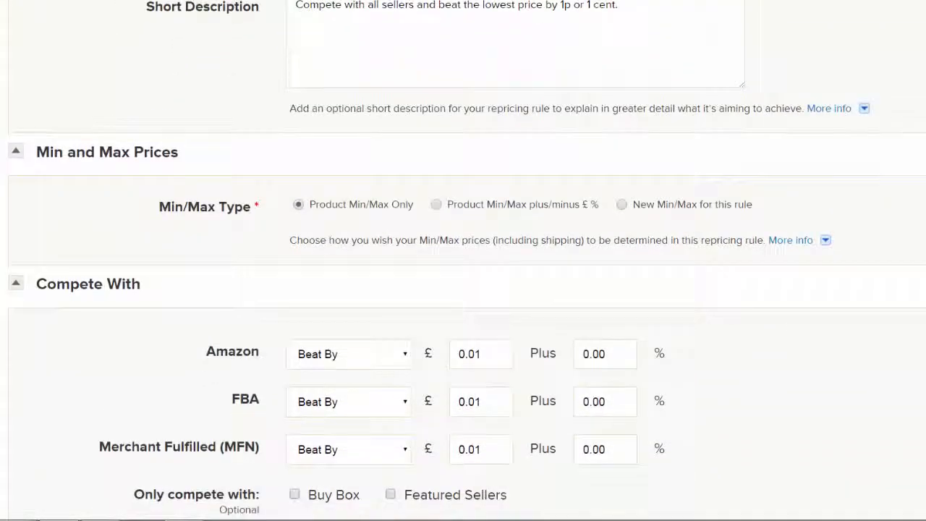
scroll(down, 3)
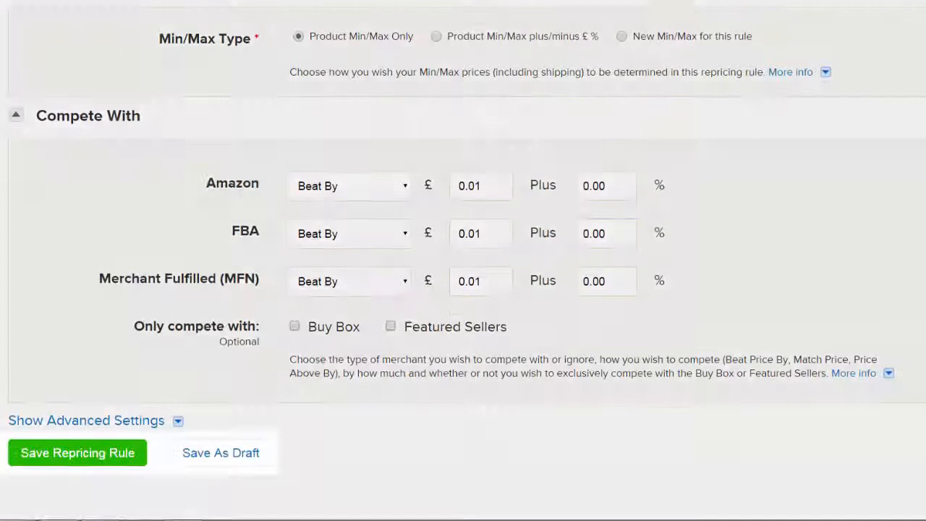
click(77, 452)
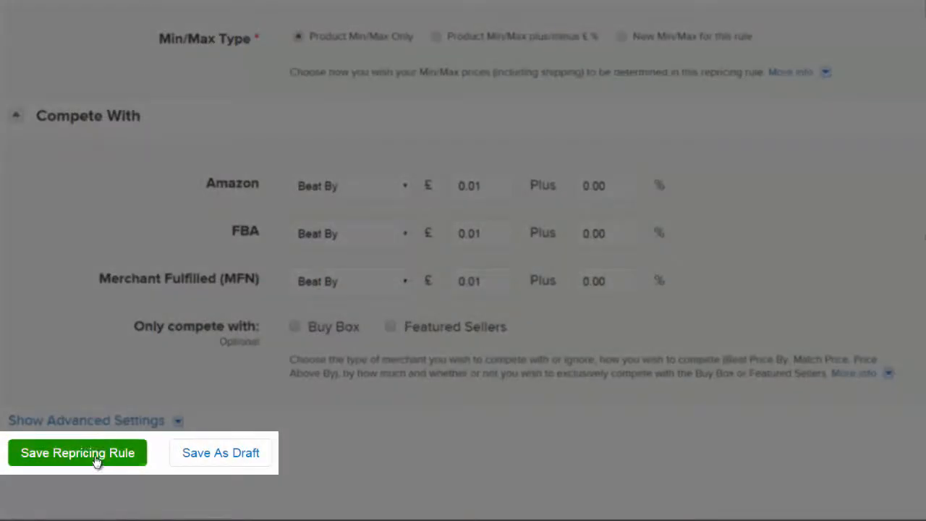
click(77, 452)
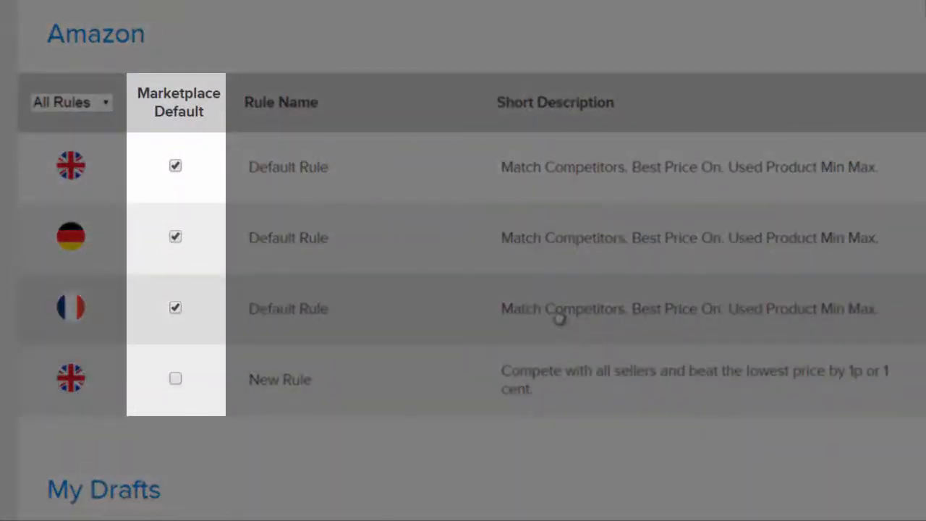
mouse_move(416, 191)
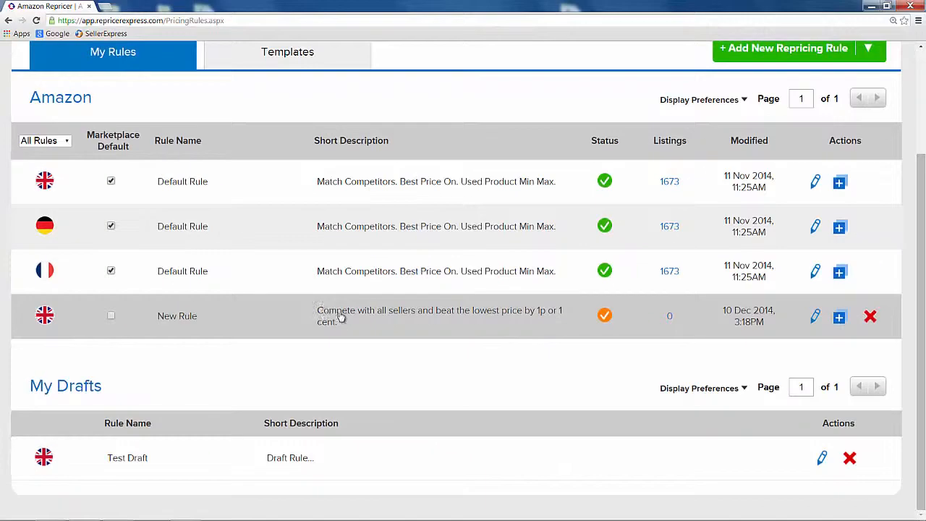
mouse_move(344, 316)
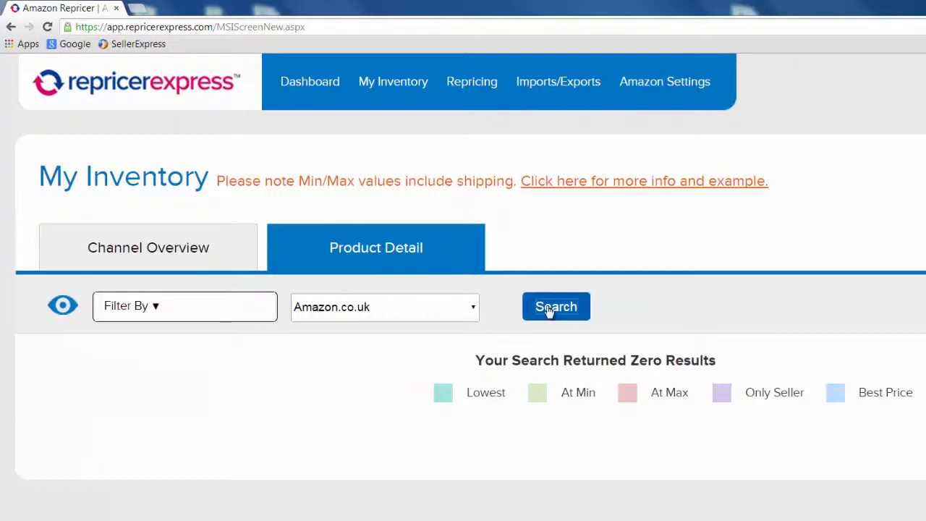
Search Amazon.co.uk inventory and check the first product's Repricing Rule dropdown (Default Rule)
click(556, 306)
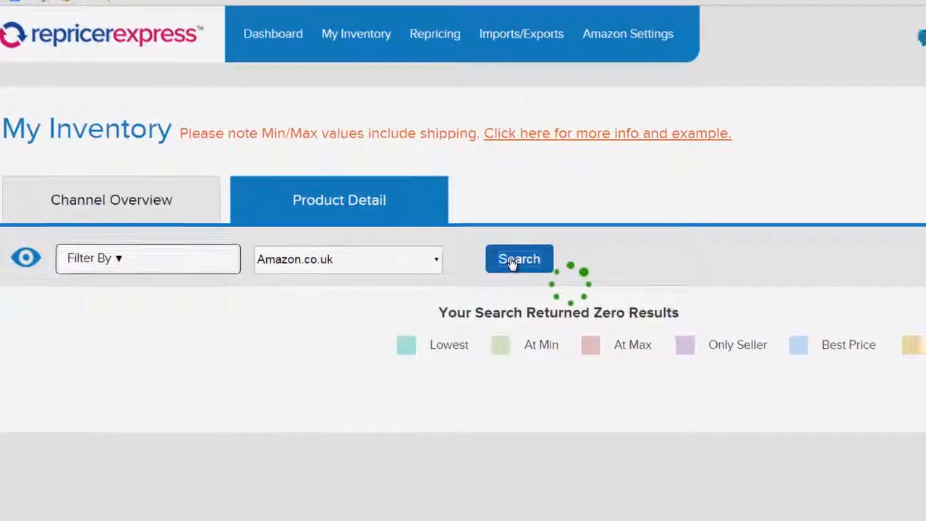
click(518, 259)
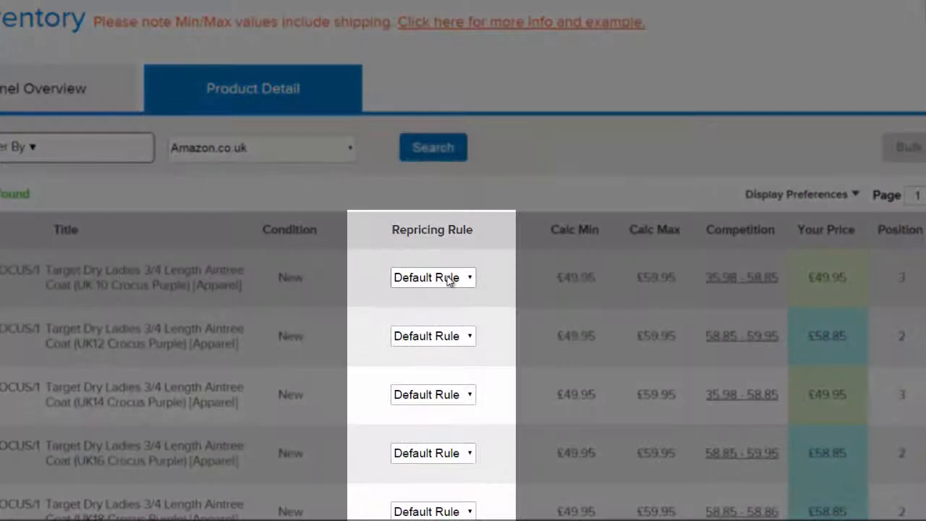
click(431, 277)
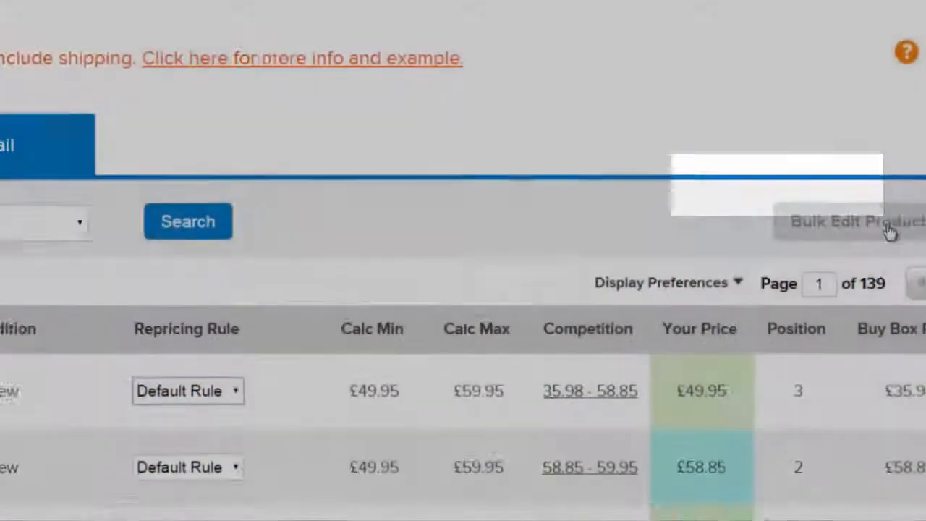
click(480, 59)
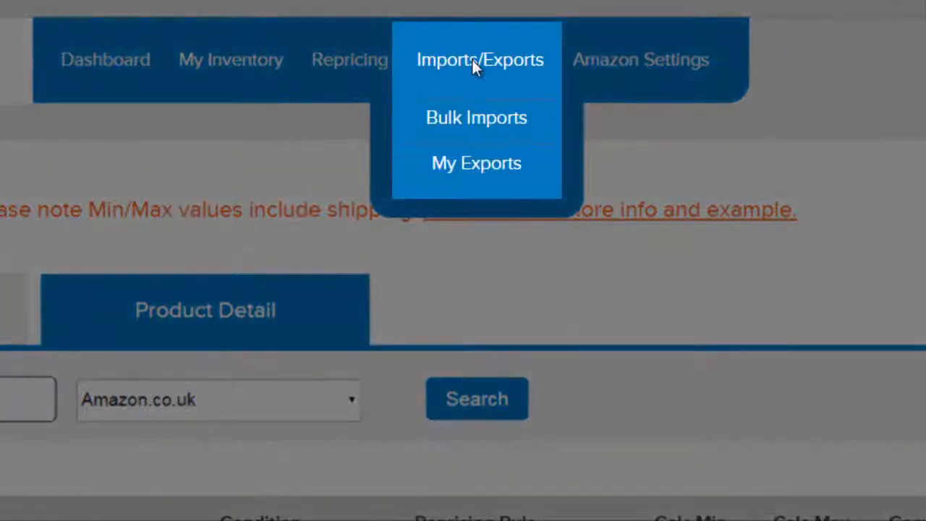